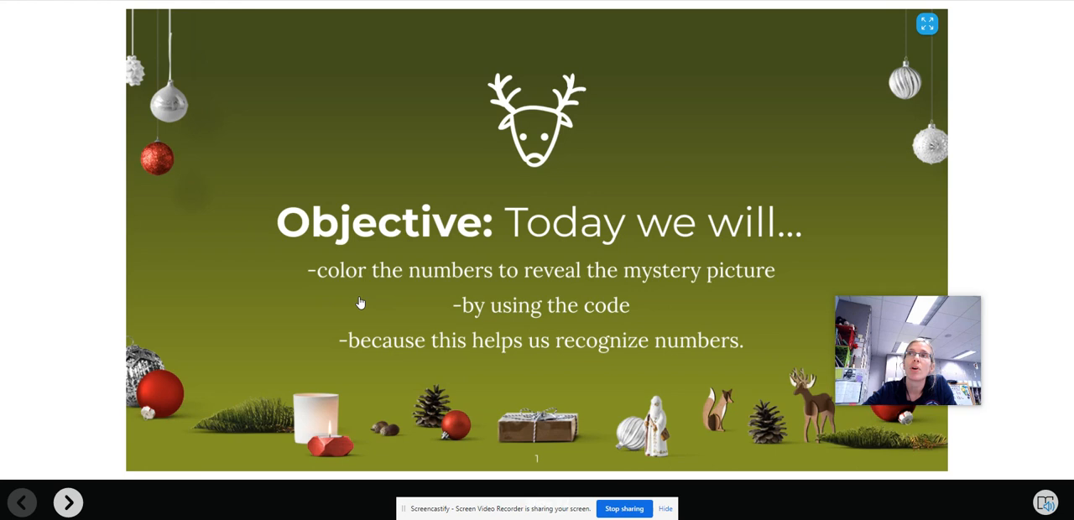
{"action": "mouse_move", "coordinate": [412, 249]}
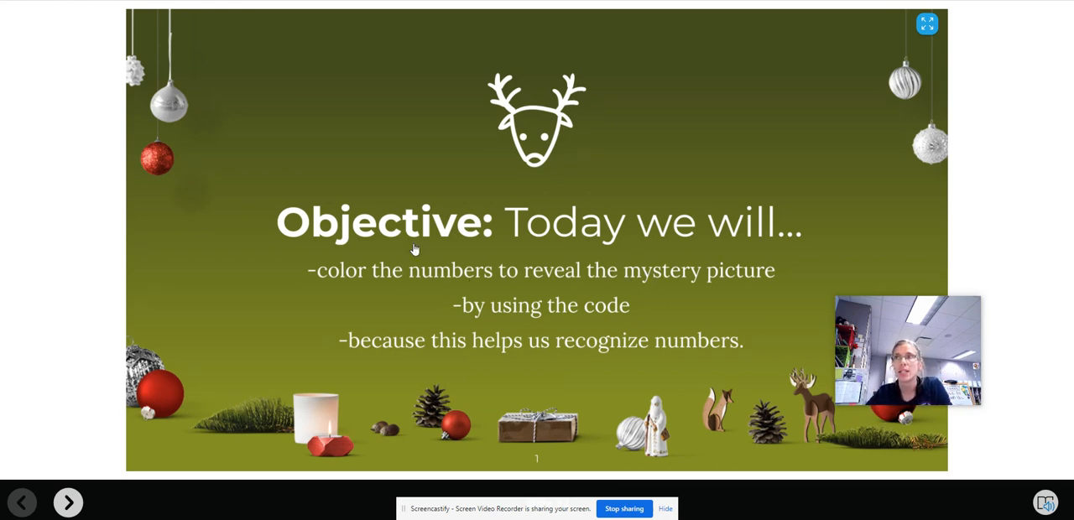
Step: Advance to the color-by-number slide and color the top-left 7+3 square blue
{"action": "left_click", "coordinate": [67, 502]}
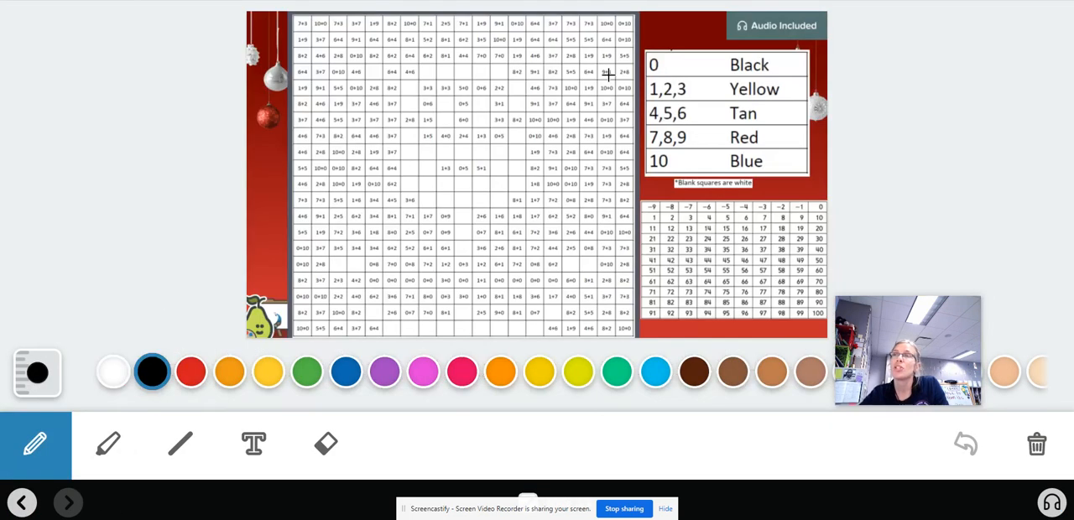
{"action": "mouse_move", "coordinate": [493, 128]}
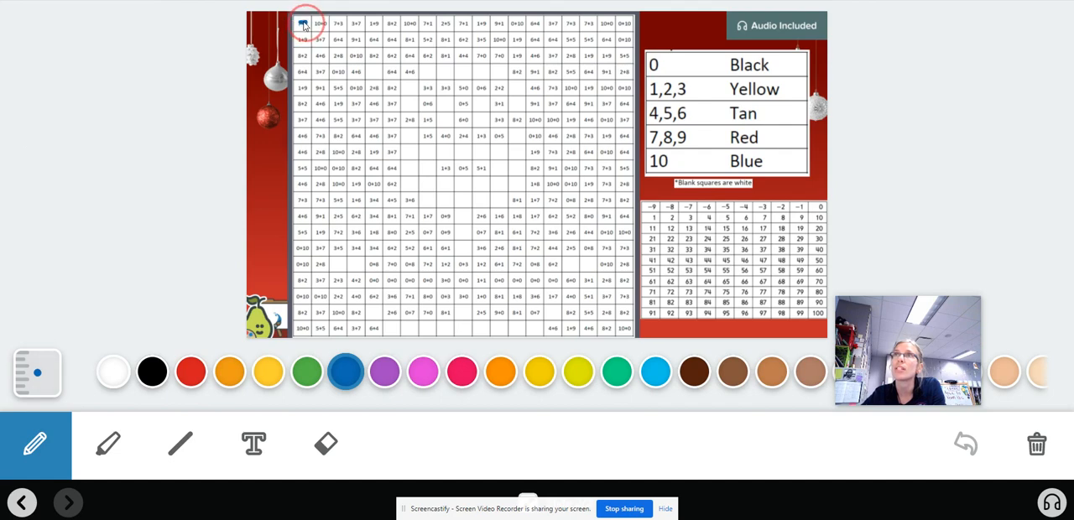
{"action": "left_click", "coordinate": [36, 372]}
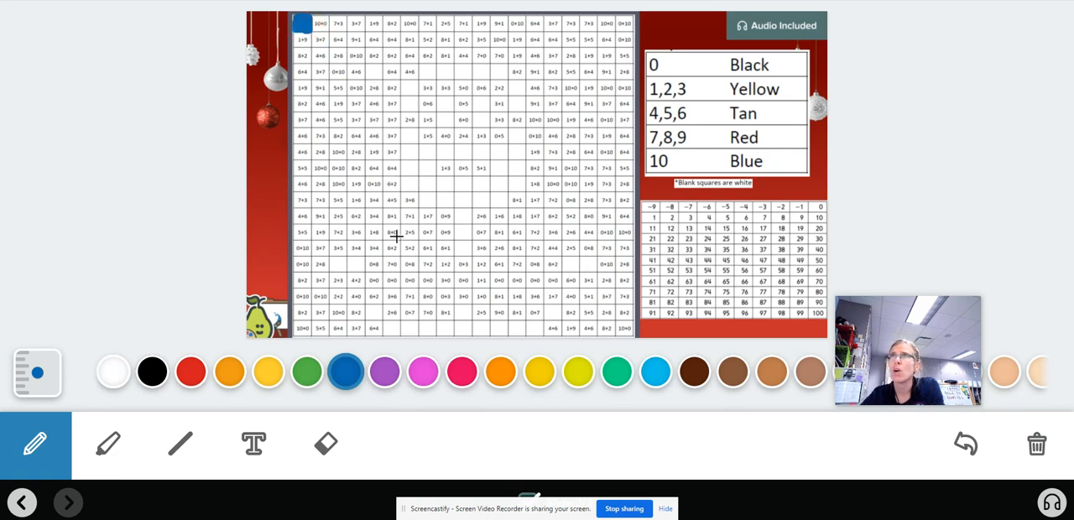
{"action": "left_click", "coordinate": [36, 373]}
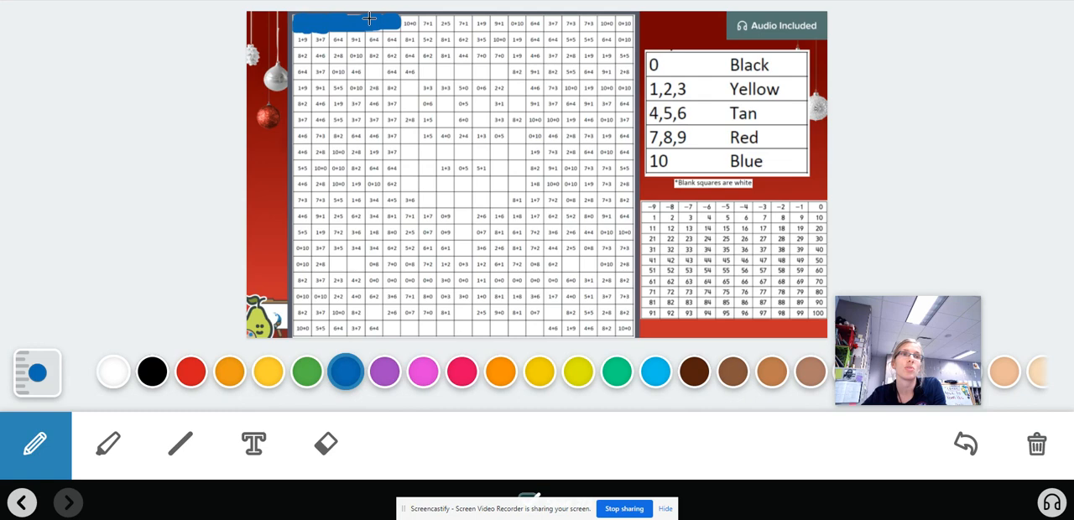
{"action": "mouse_move", "coordinate": [424, 126]}
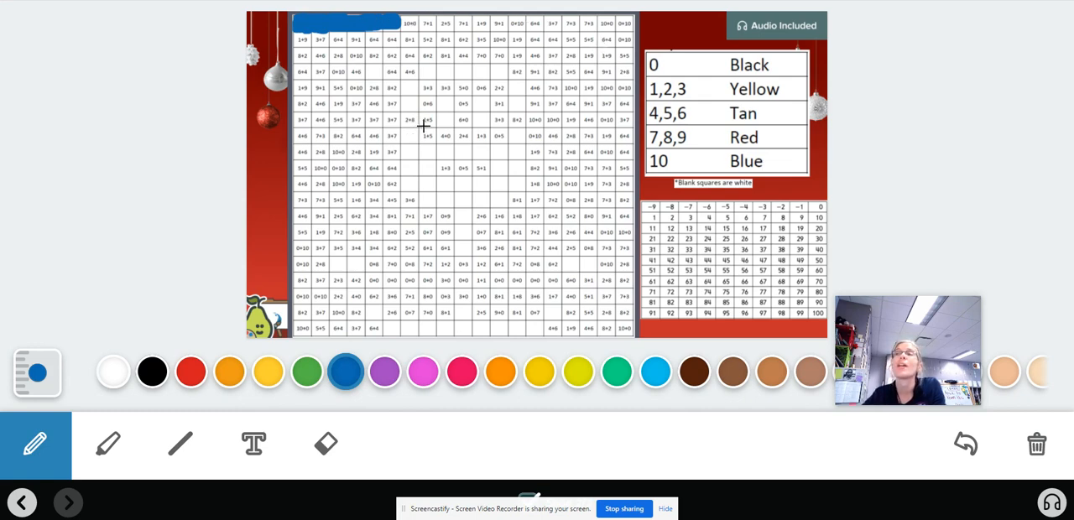
{"action": "mouse_move", "coordinate": [430, 64]}
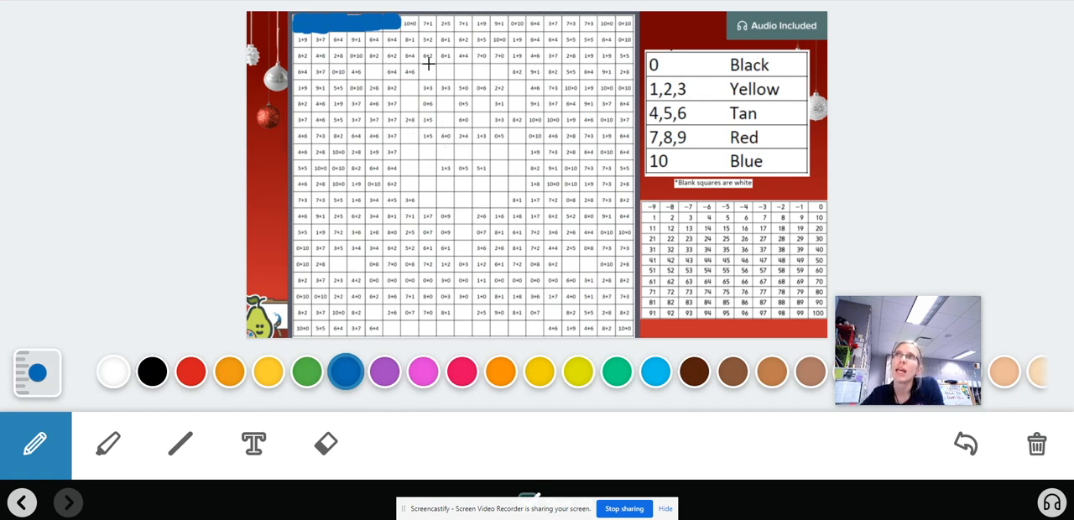
{"action": "mouse_move", "coordinate": [488, 70]}
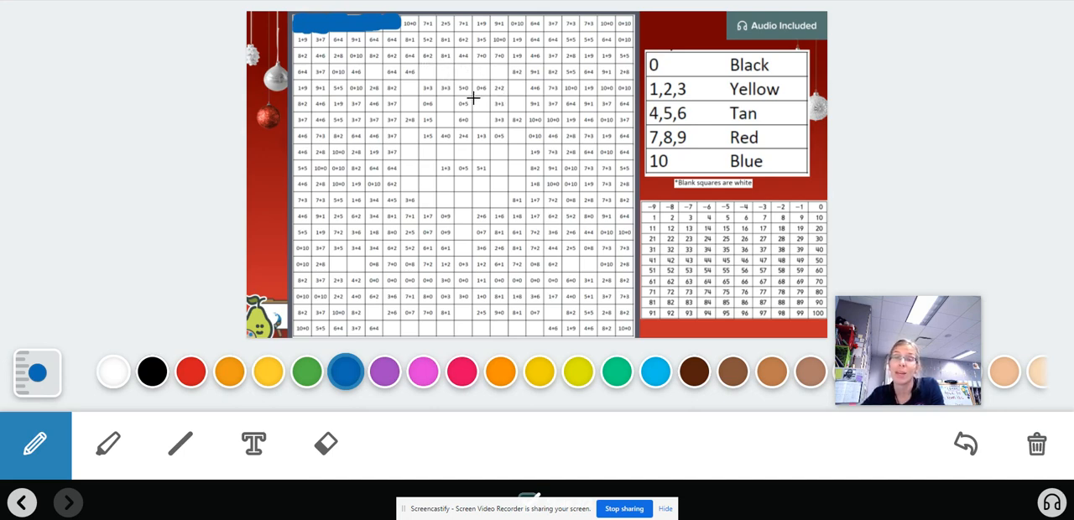
{"action": "mouse_move", "coordinate": [384, 204]}
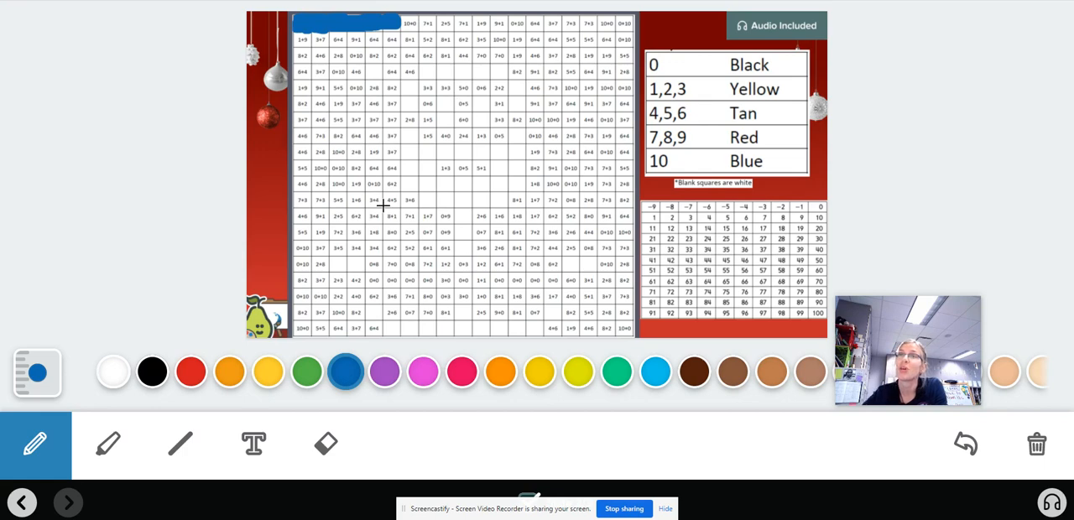